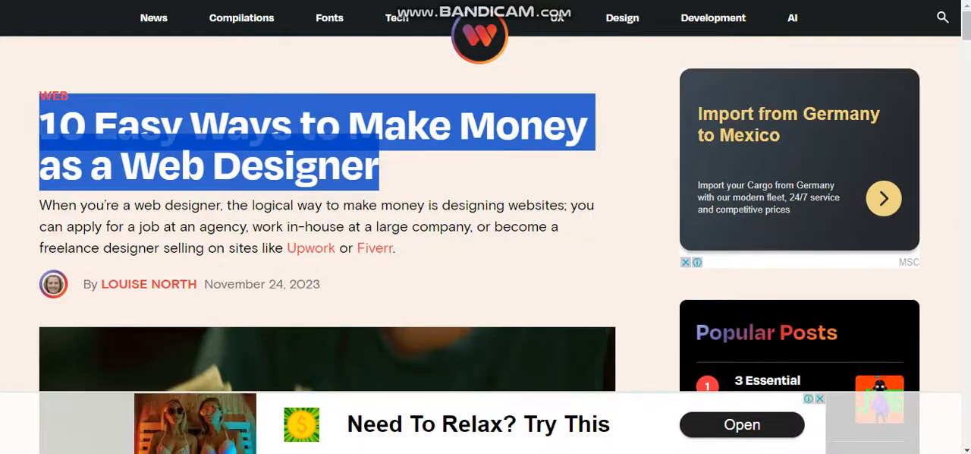
Step: Highlight the article's intro paragraph and the end of the products-and-services sentence
{"action": "left_click_drag", "start_coordinate": [39, 204], "coordinate": [392, 247]}
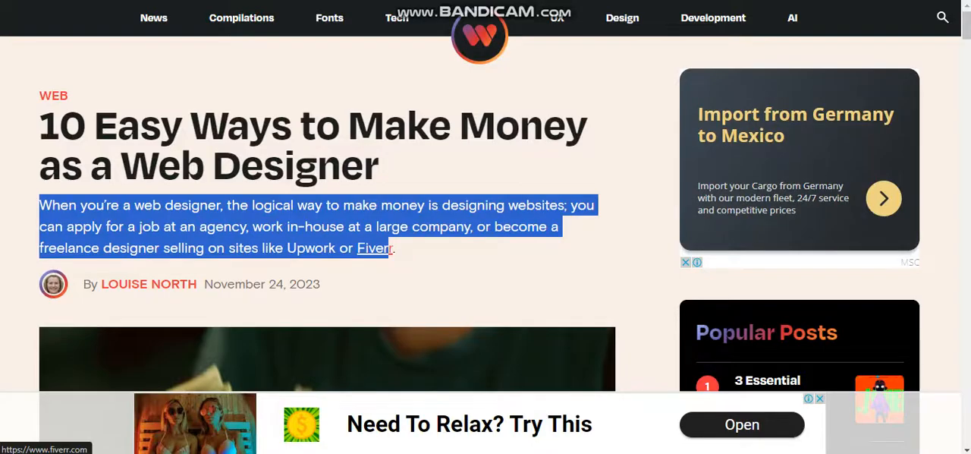
{"action": "scroll", "scroll_direction": "down", "scroll_amount": 3}
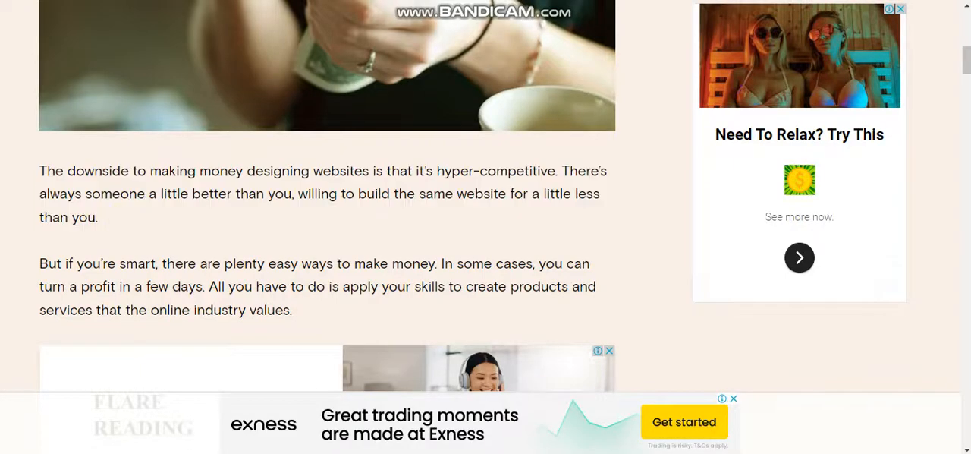
{"action": "left_click_drag", "start_coordinate": [389, 286], "coordinate": [292, 309]}
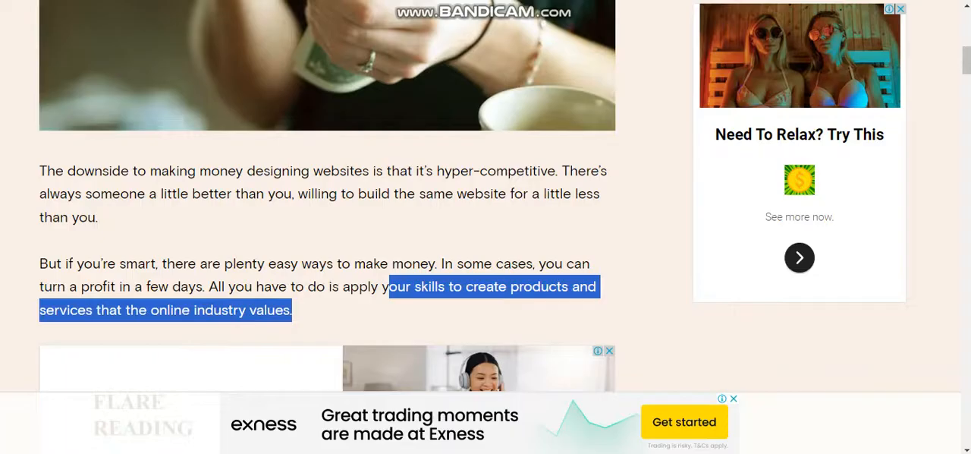
Step: Highlight the ThemeForest templates paragraph in section 1, then read on toward section 2
{"action": "scroll", "scroll_direction": "down", "scroll_amount": 3}
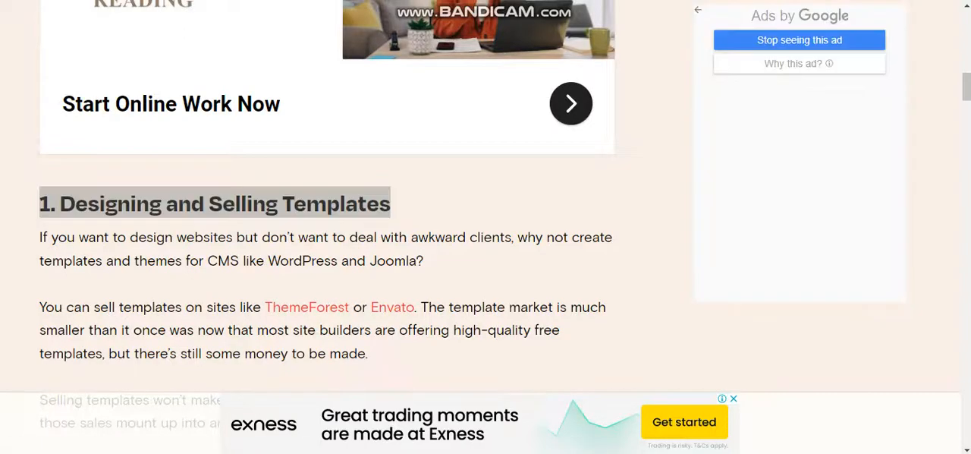
{"action": "scroll", "scroll_direction": "down", "scroll_amount": 3}
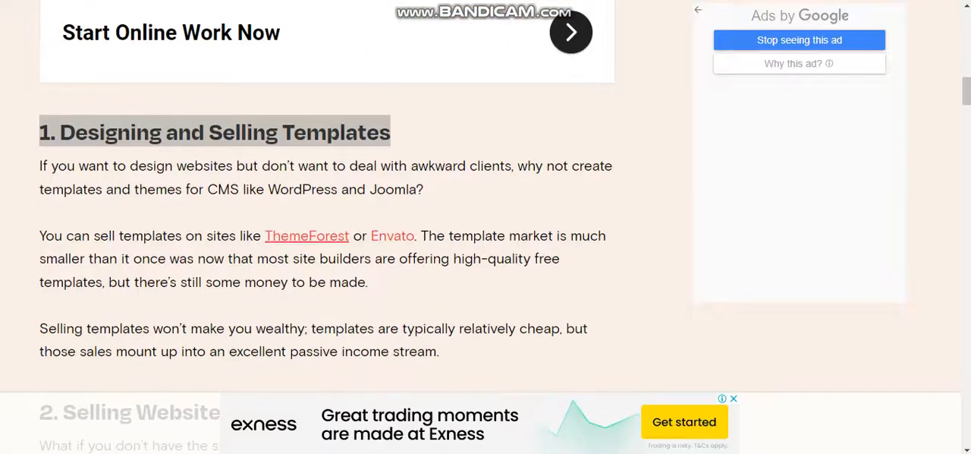
{"action": "left_click_drag", "start_coordinate": [66, 235], "coordinate": [371, 259]}
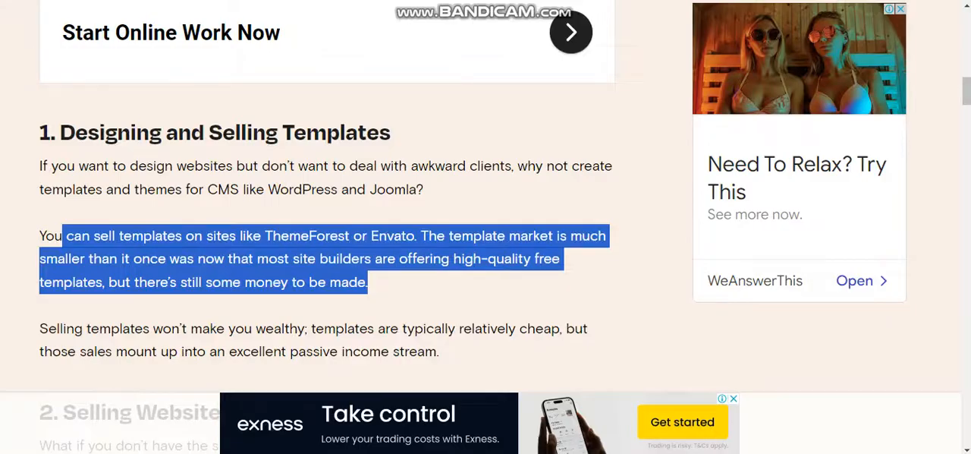
{"action": "scroll", "scroll_direction": "down", "scroll_amount": 3}
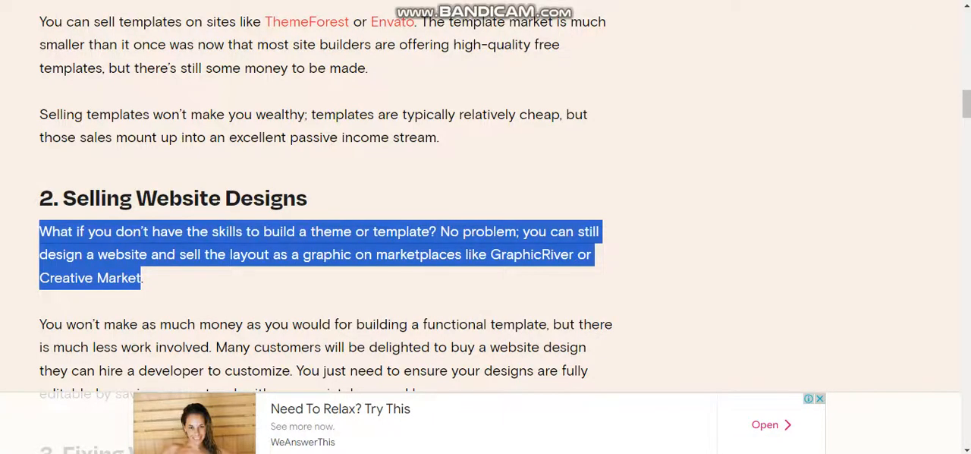
Step: Scroll down to section 3, 'Fixing Websites', and its website tuneups paragraph
{"action": "scroll", "scroll_direction": "down", "scroll_amount": 3}
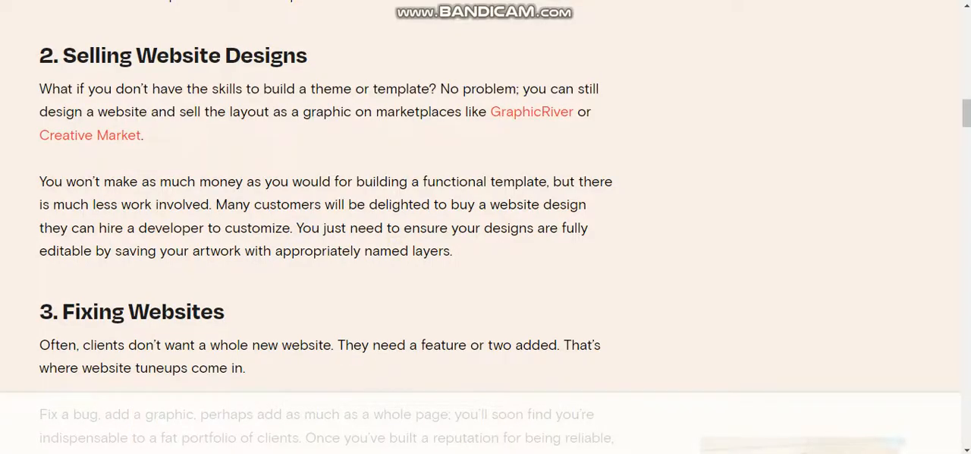
{"action": "scroll", "scroll_direction": "down", "scroll_amount": 3}
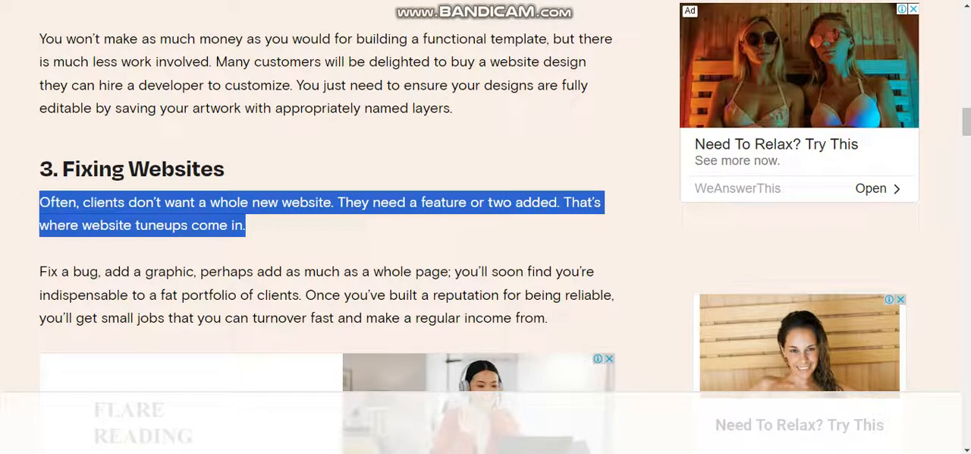
Step: Scroll past Fixing Websites and the ad to the '4. SEO Auditing' heading
{"action": "scroll", "scroll_direction": "down", "scroll_amount": 3}
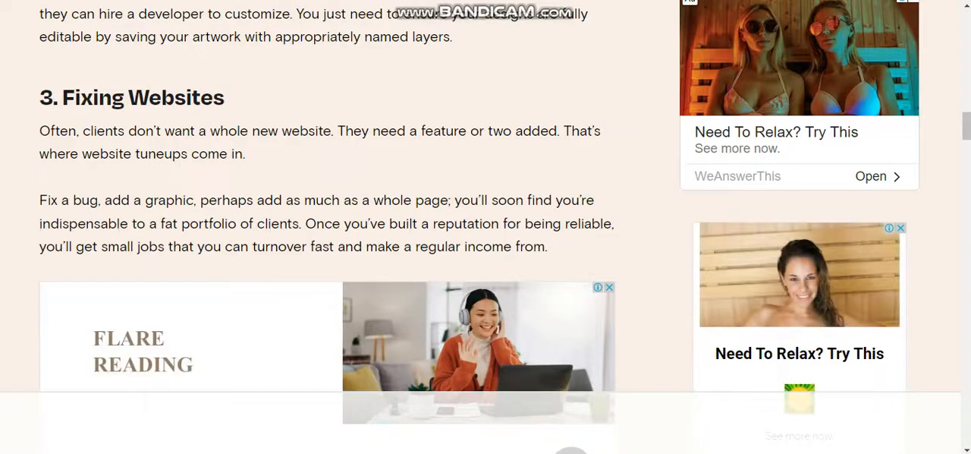
{"action": "scroll", "scroll_direction": "down", "scroll_amount": 3}
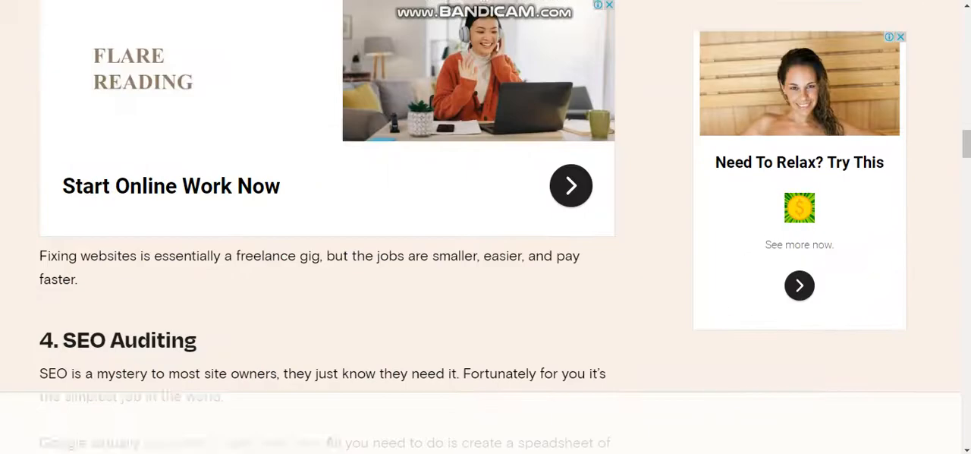
{"action": "scroll", "scroll_direction": "down", "scroll_amount": 3}
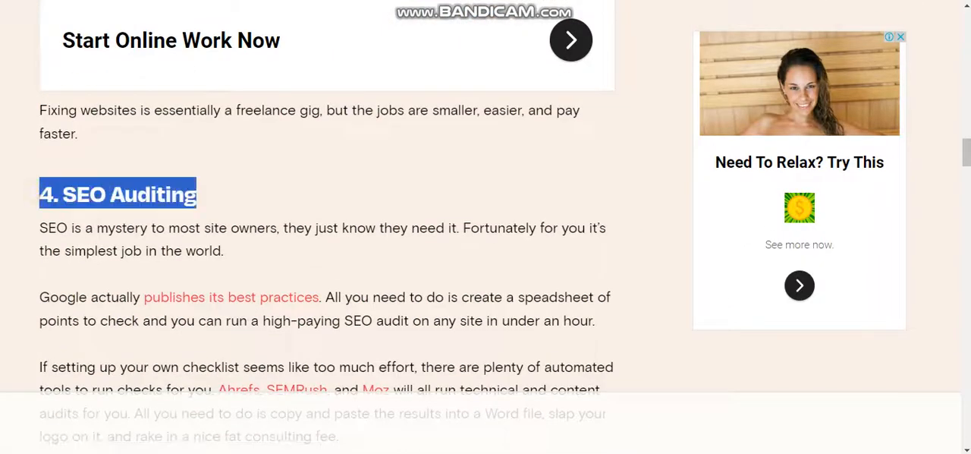
Step: Read through SEO Auditing down to the '5. Web Hosting' heading
{"action": "scroll", "scroll_direction": "down", "scroll_amount": 3}
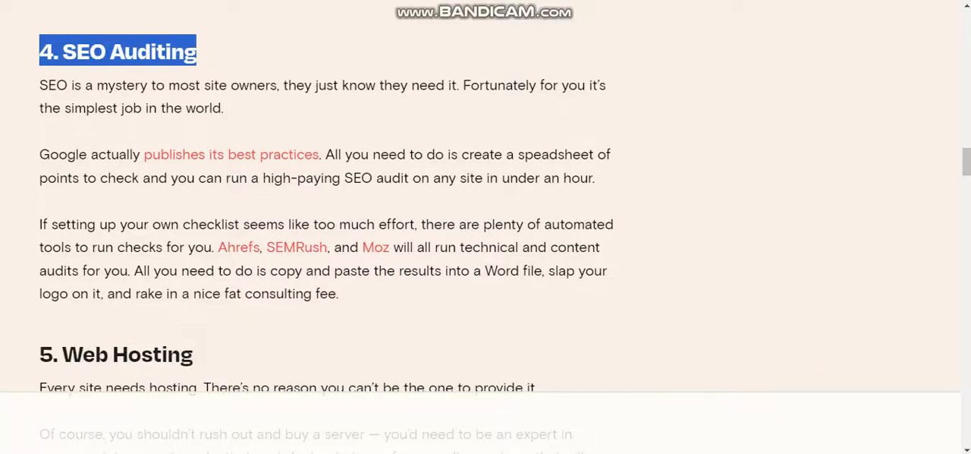
{"action": "scroll", "scroll_direction": "down", "scroll_amount": 3}
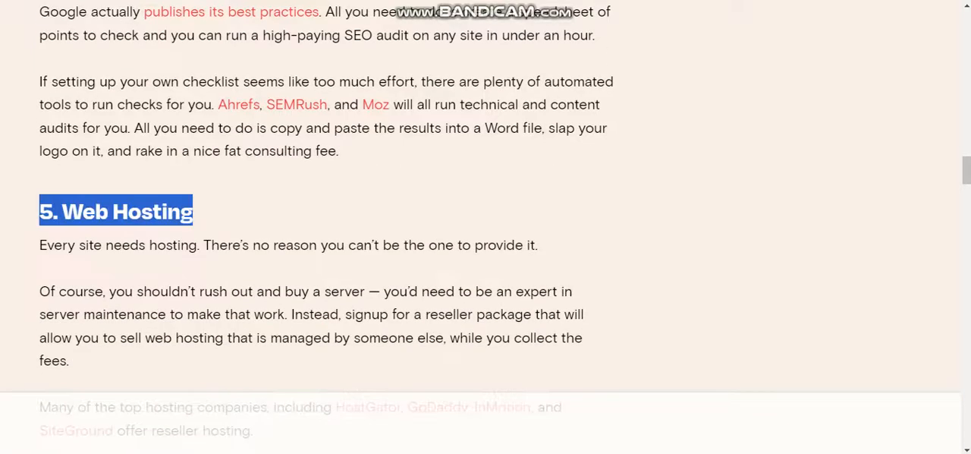
Step: Scroll through the Web Hosting section until '6. Training Others' appears
{"action": "scroll", "scroll_direction": "down", "scroll_amount": 3}
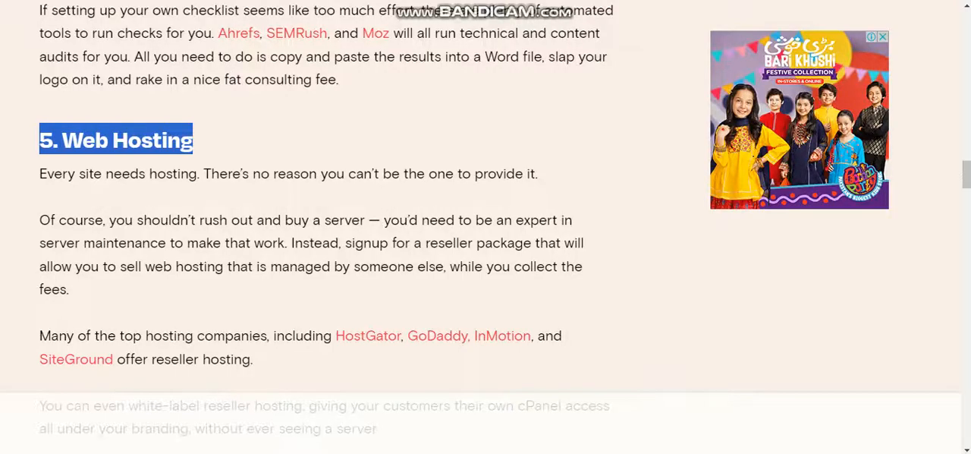
{"action": "scroll", "scroll_direction": "down", "scroll_amount": 3}
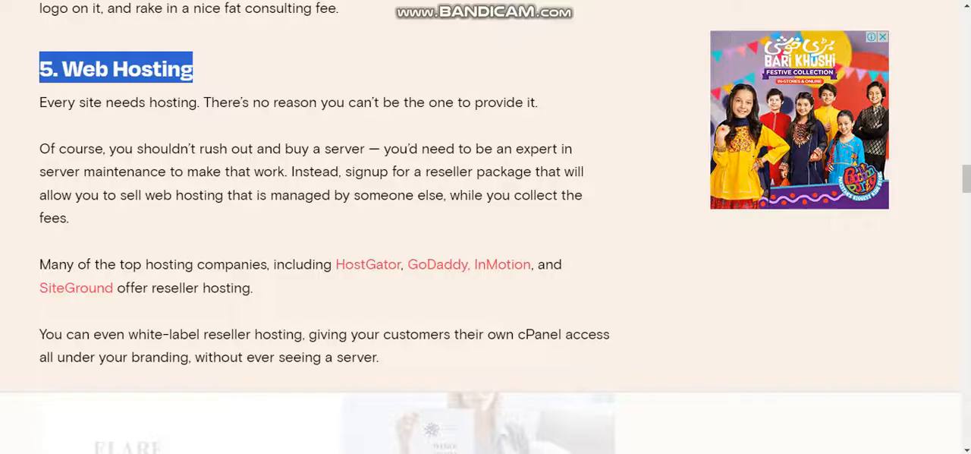
{"action": "scroll", "scroll_direction": "down", "scroll_amount": 3}
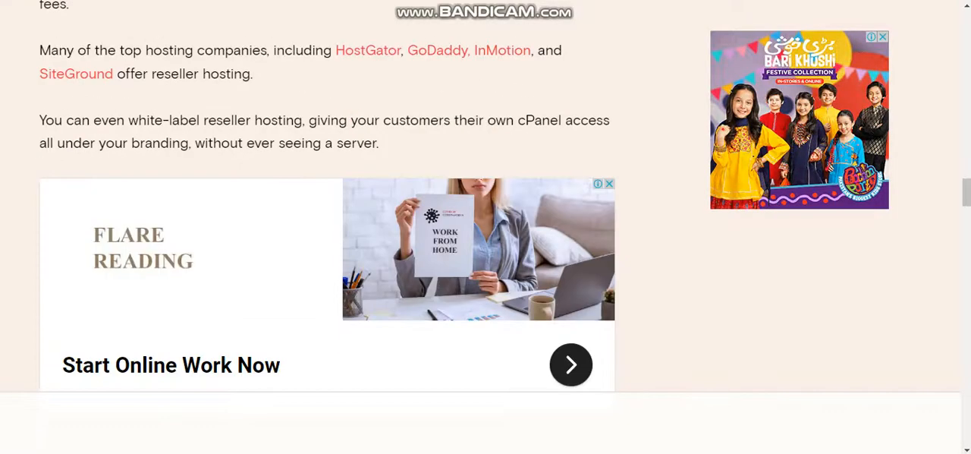
{"action": "scroll", "scroll_direction": "down", "scroll_amount": 3}
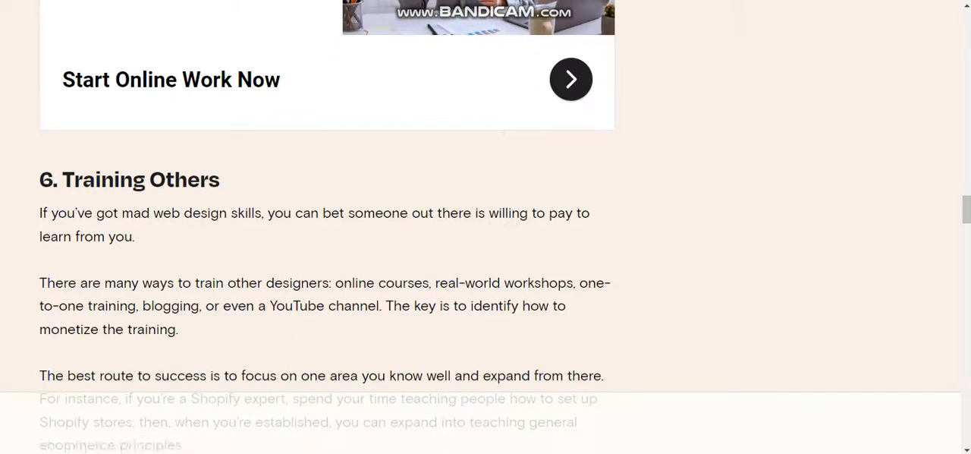
Step: Highlight Training Others' opening paragraph and its list of ways to train designers
{"action": "left_click_drag", "start_coordinate": [40, 212], "coordinate": [136, 236]}
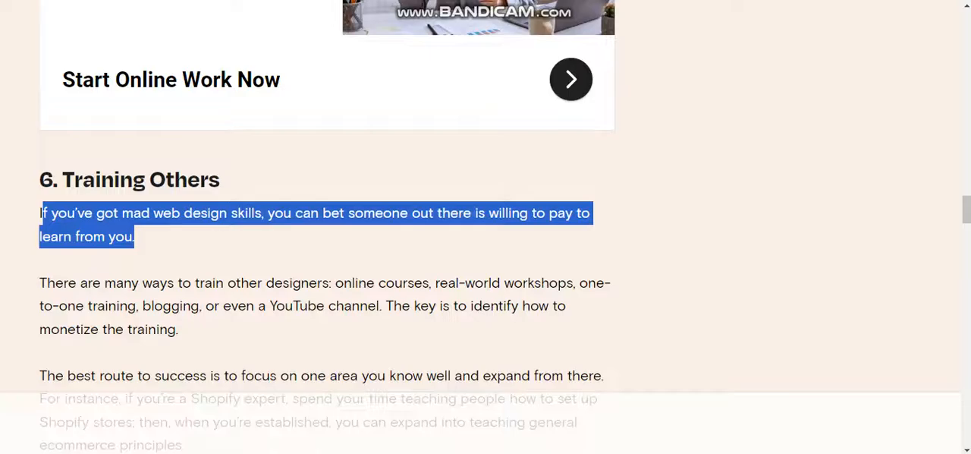
{"action": "left_click_drag", "start_coordinate": [335, 282], "coordinate": [179, 329]}
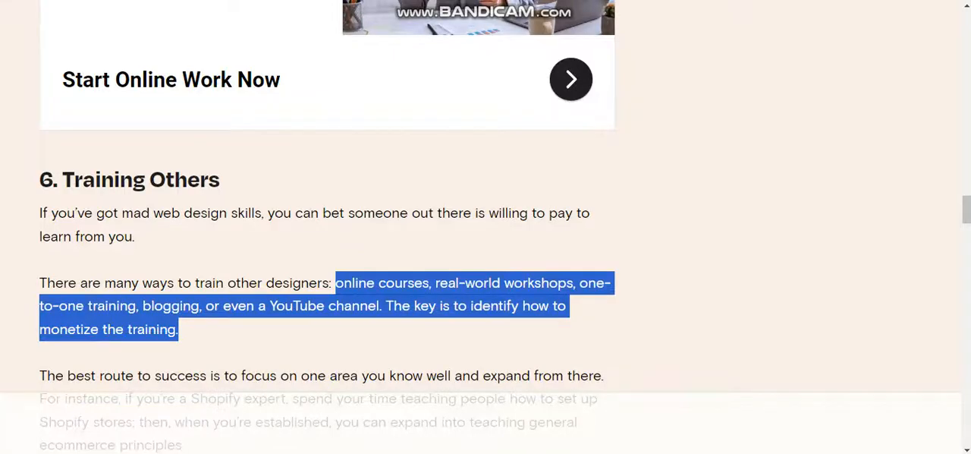
{"action": "scroll", "scroll_direction": "down", "scroll_amount": 3}
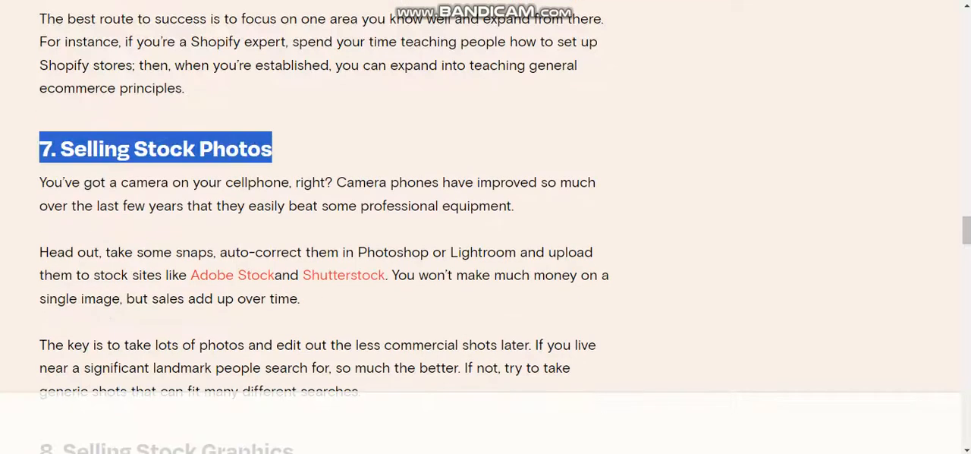
Step: Highlight the 'Selling Stock Photos' heading, then scroll back up toward the intro
{"action": "left_click_drag", "start_coordinate": [40, 183], "coordinate": [513, 205]}
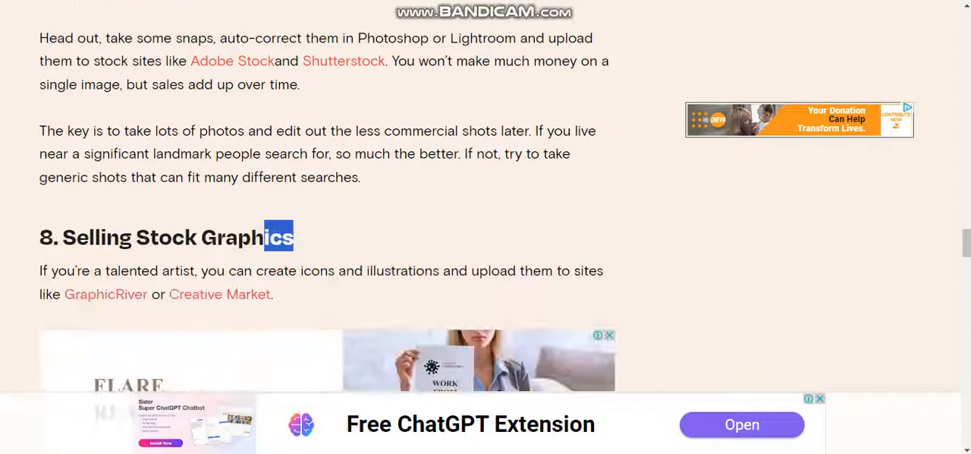
{"action": "scroll", "scroll_direction": "up", "scroll_amount": 3}
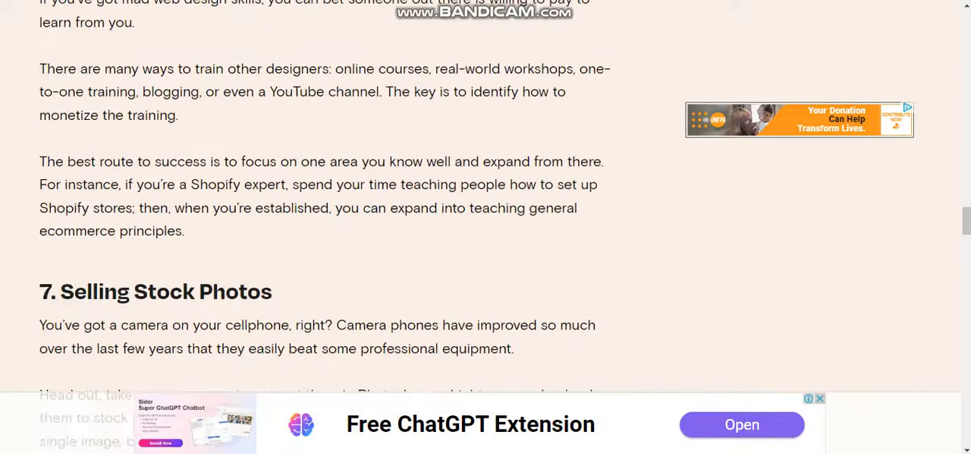
{"action": "scroll", "scroll_direction": "up", "scroll_amount": 3}
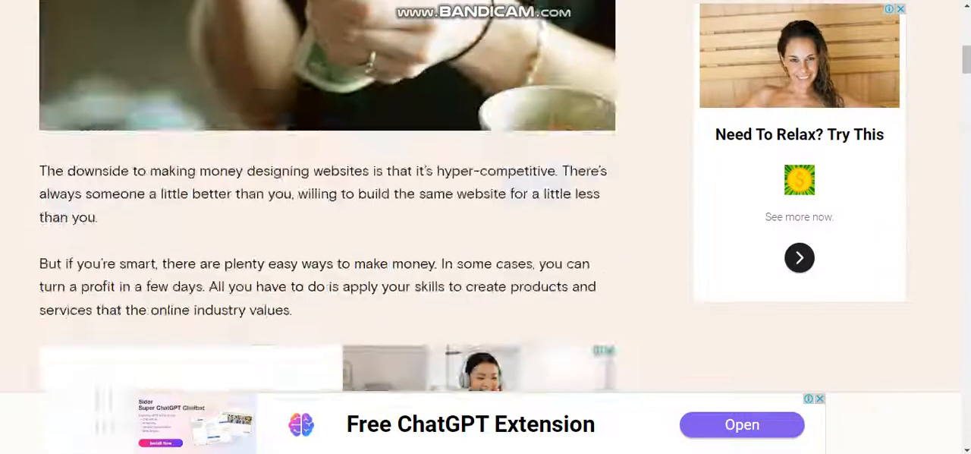